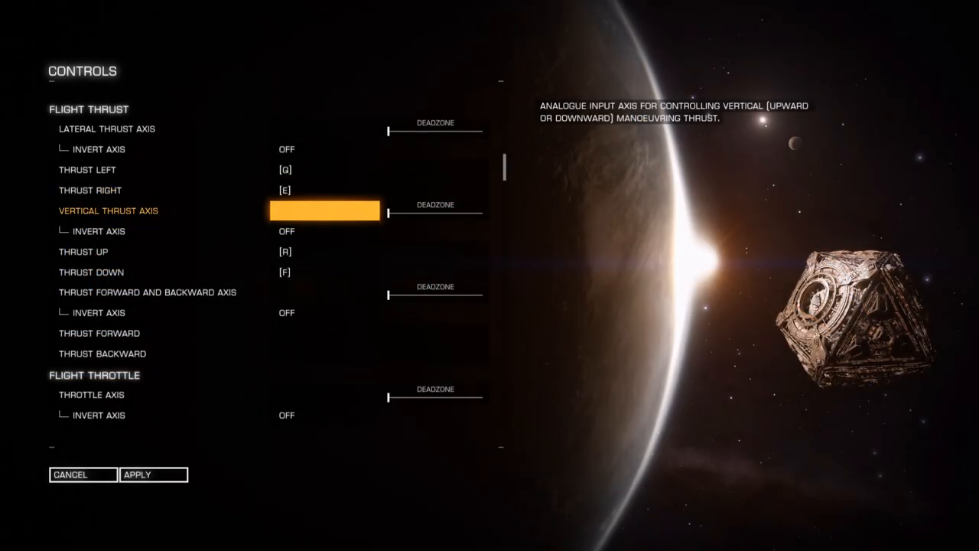
- Change the Disable Flight Assist button mode from Toggle to Hold under Flight Miscellaneous
{"action": "scroll", "scroll_direction": "down", "scroll_amount": 3}
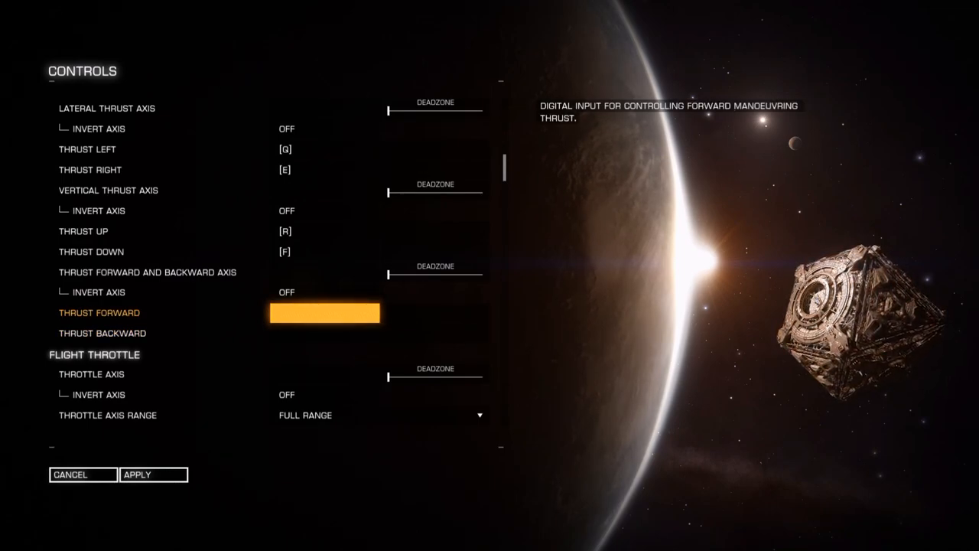
{"action": "scroll", "scroll_direction": "down", "scroll_amount": 3}
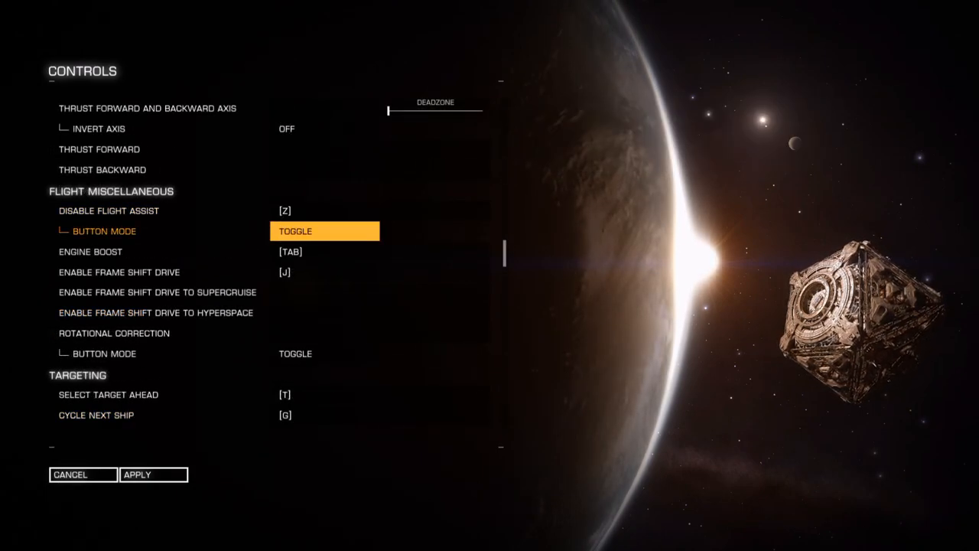
{"action": "left_click", "coordinate": [324, 231]}
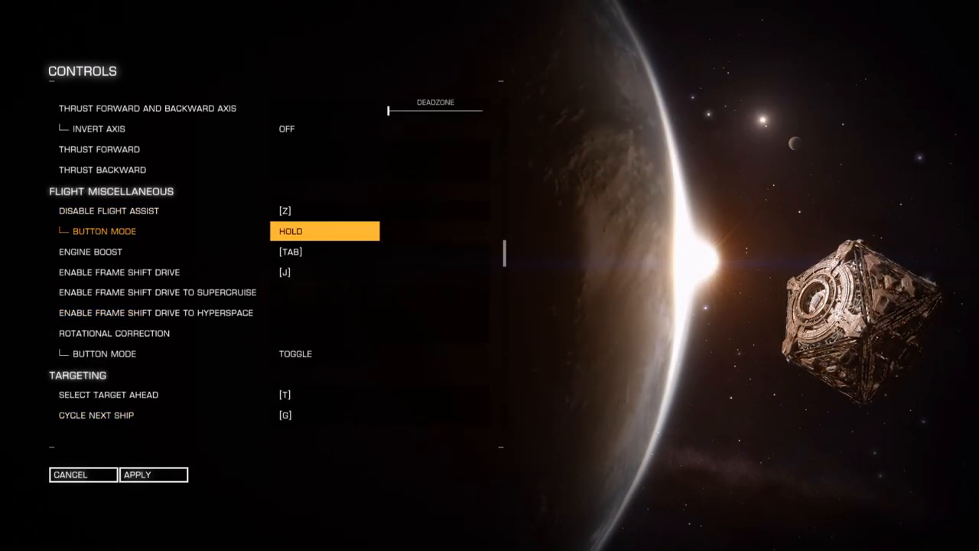